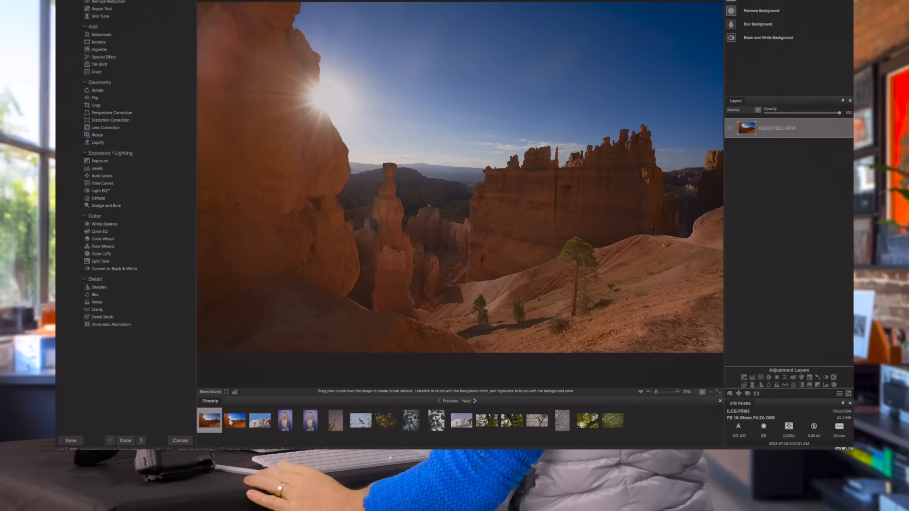
# Step: Add the JPEG version of the landscape as a new layer above the RAW
pyautogui.rightClick(235, 420)
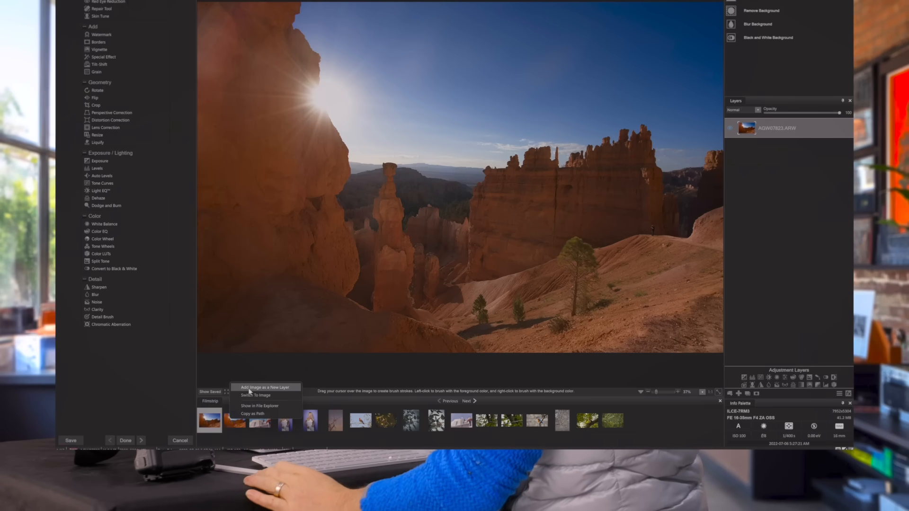
pyautogui.click(261, 387)
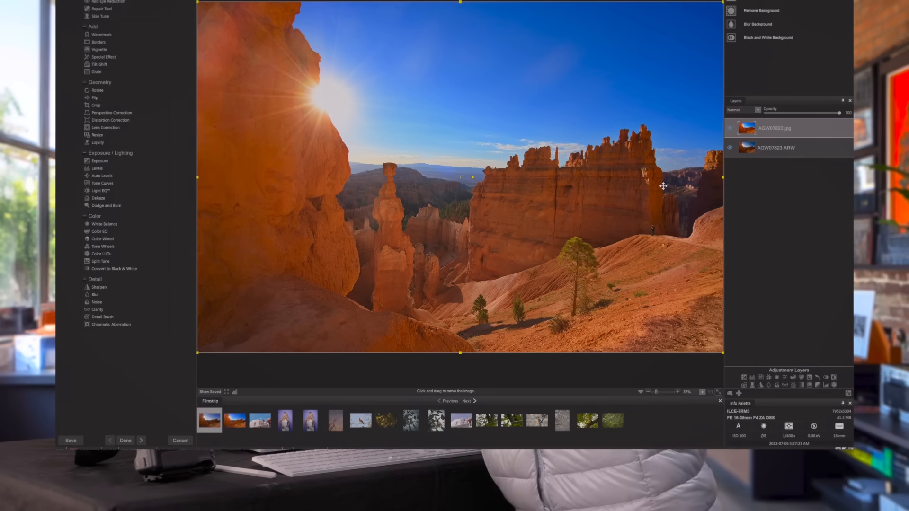
pyautogui.moveTo(399, 113)
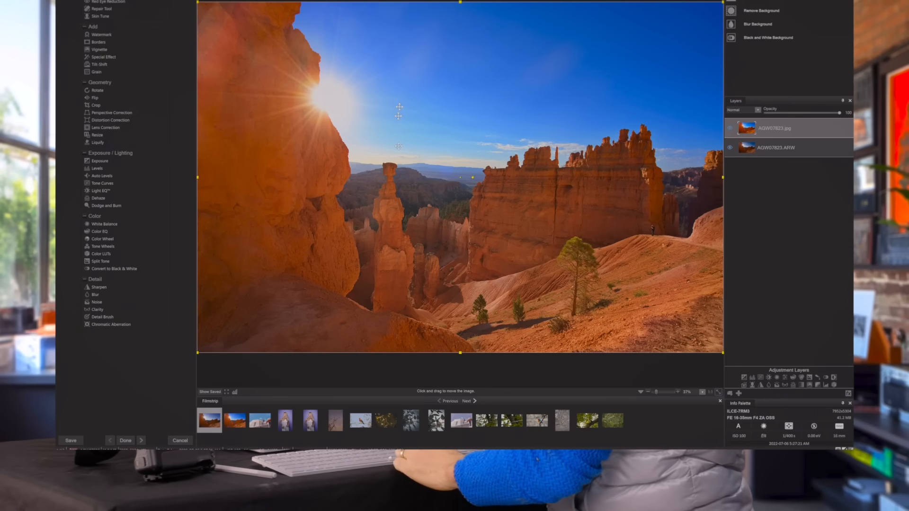
pyautogui.moveTo(285, 94)
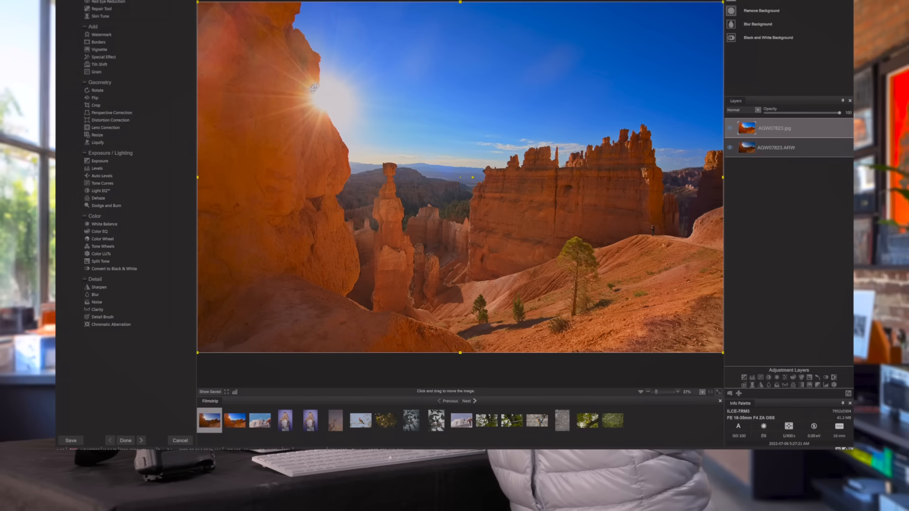
pyautogui.moveTo(707, 189)
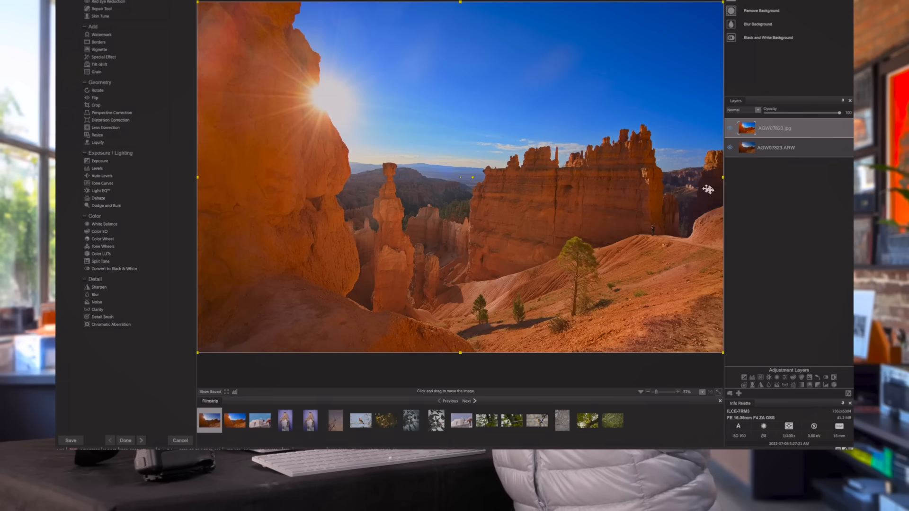
pyautogui.moveTo(712, 180)
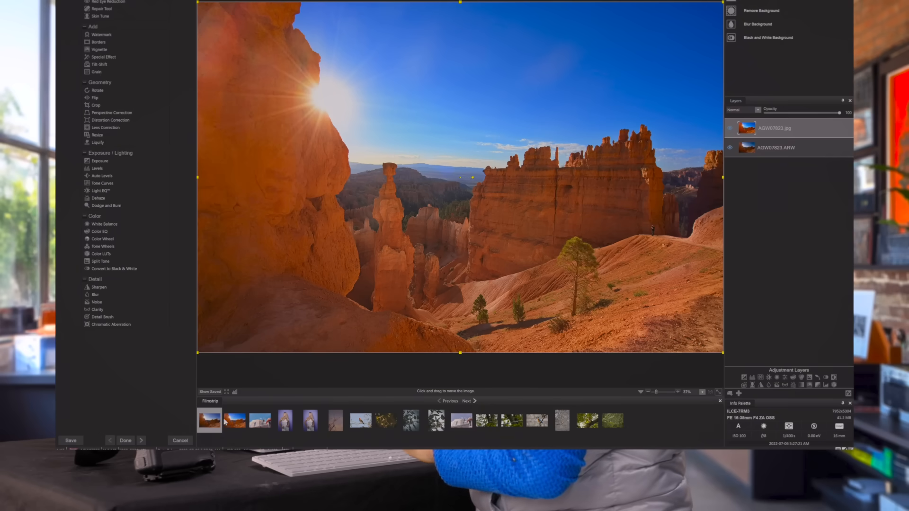
# Step: Add a second JPEG layer, toggle its visibility to compare, and blend the middle JPEG layer by Luminosity
pyautogui.rightClick(235, 420)
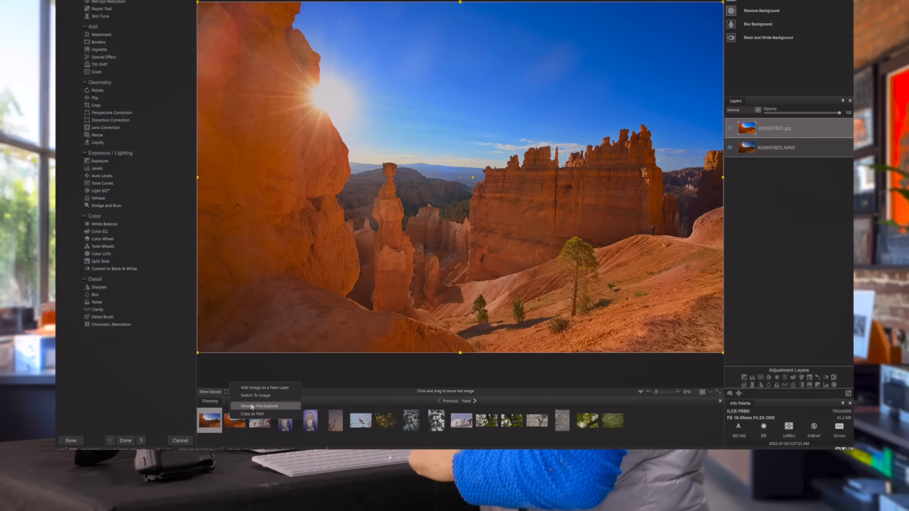
pyautogui.click(261, 406)
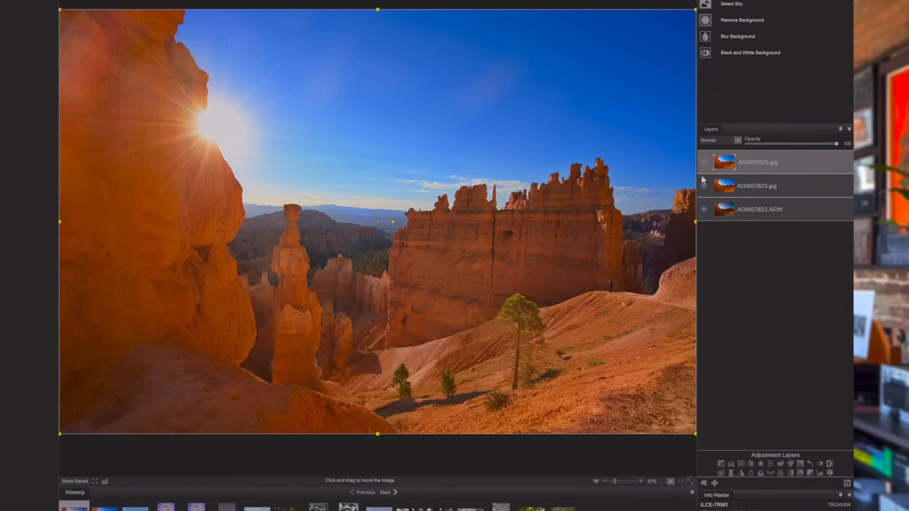
pyautogui.click(703, 187)
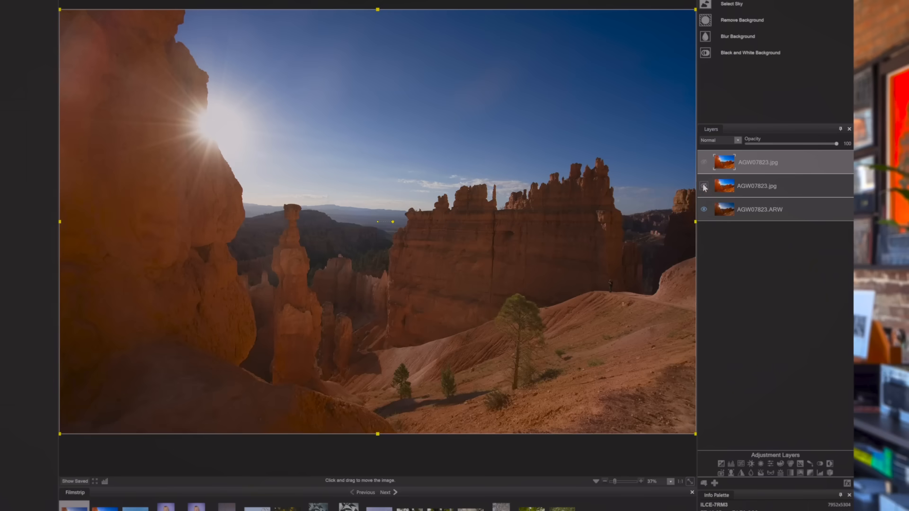
pyautogui.click(703, 186)
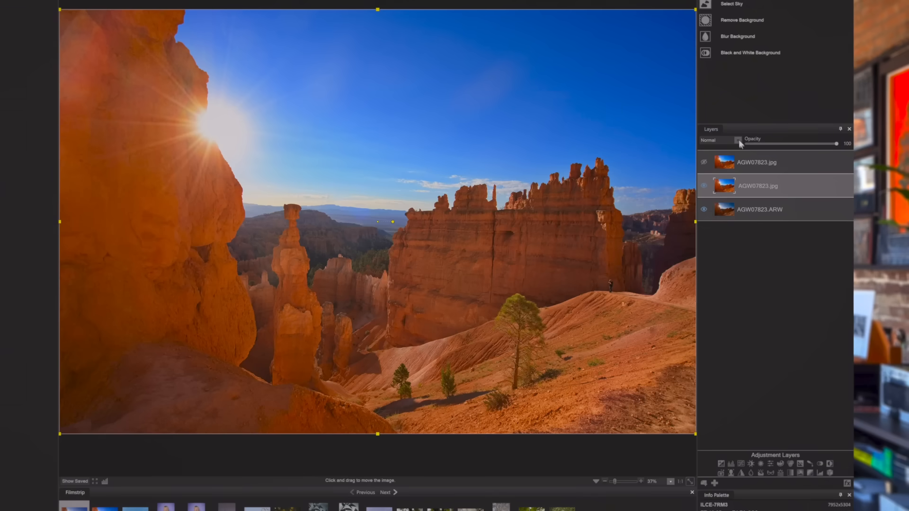
pyautogui.click(718, 140)
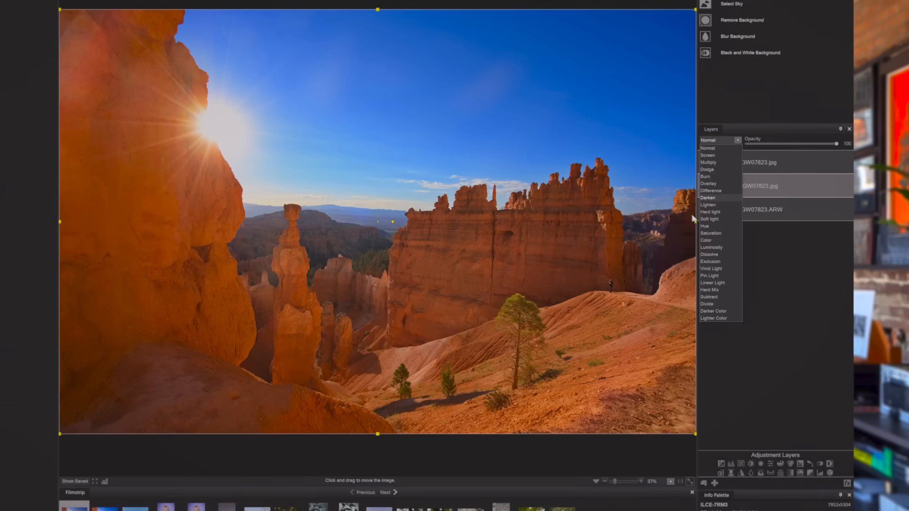
pyautogui.click(711, 247)
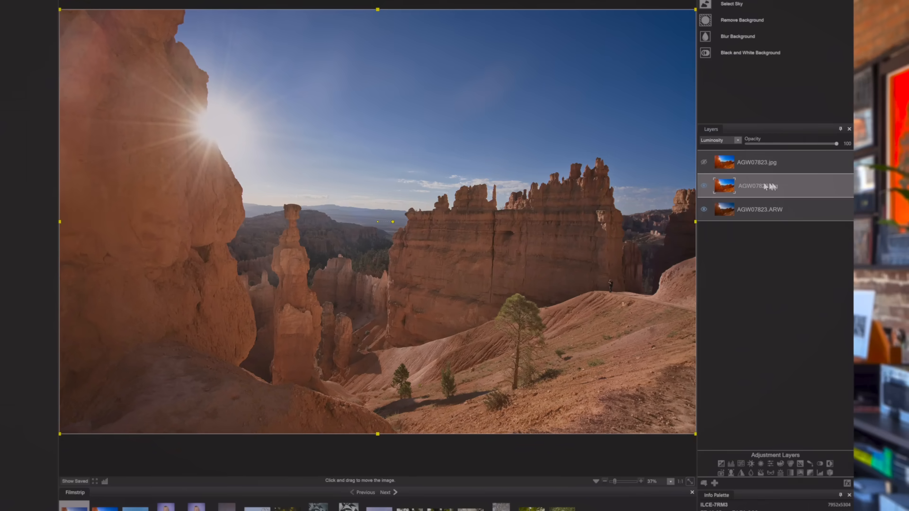
pyautogui.moveTo(754, 187)
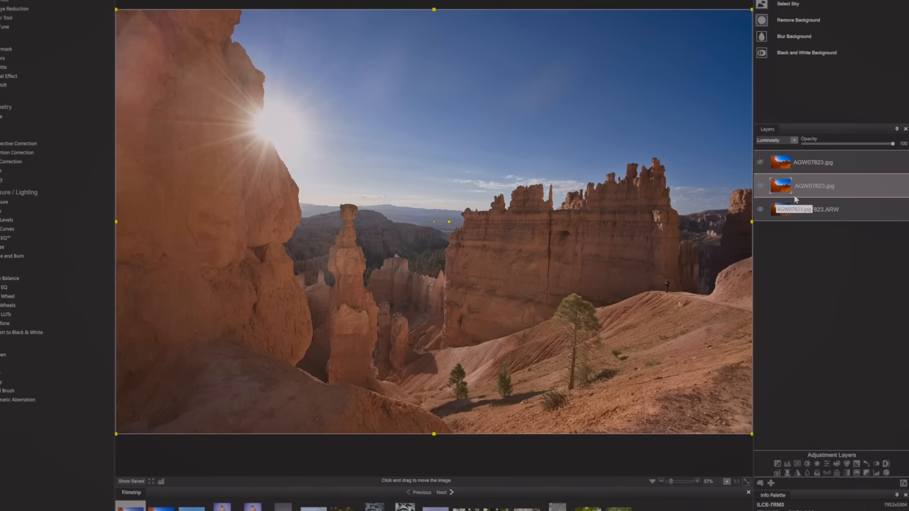
pyautogui.moveTo(804, 195)
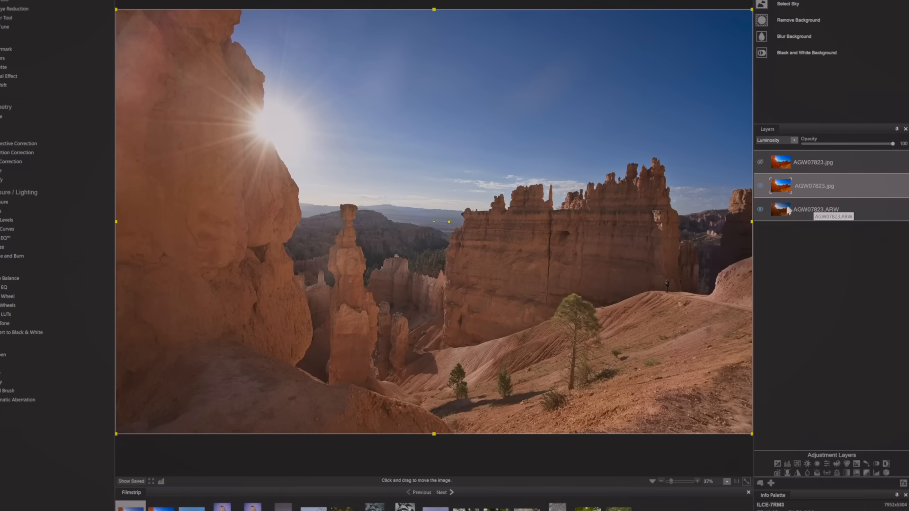
pyautogui.moveTo(796, 210)
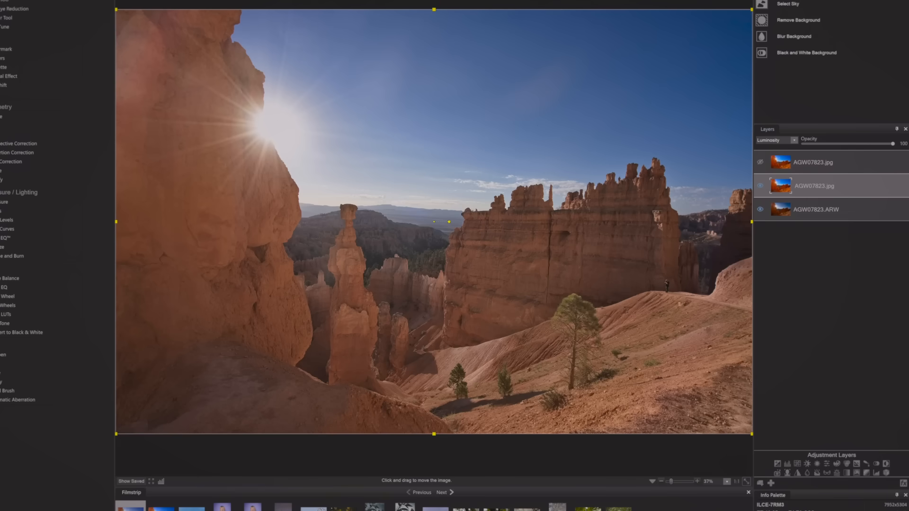
pyautogui.moveTo(743, 220)
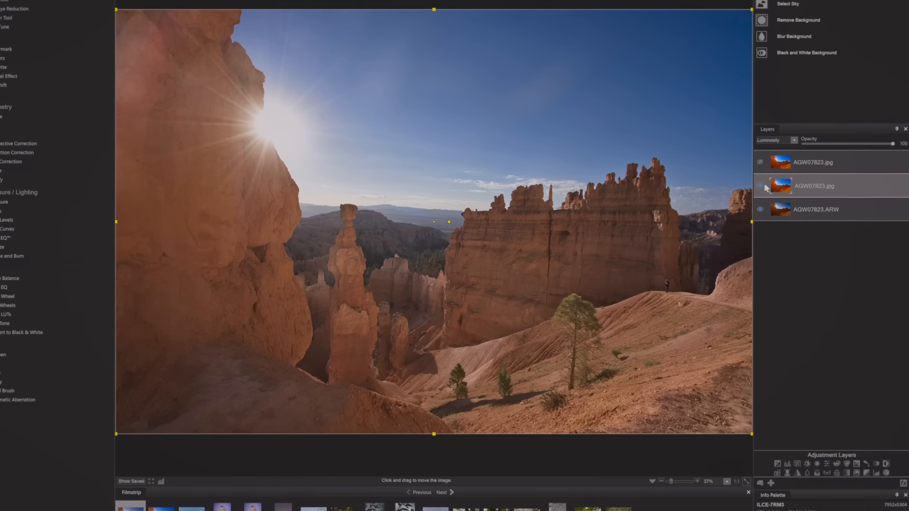
pyautogui.moveTo(775, 166)
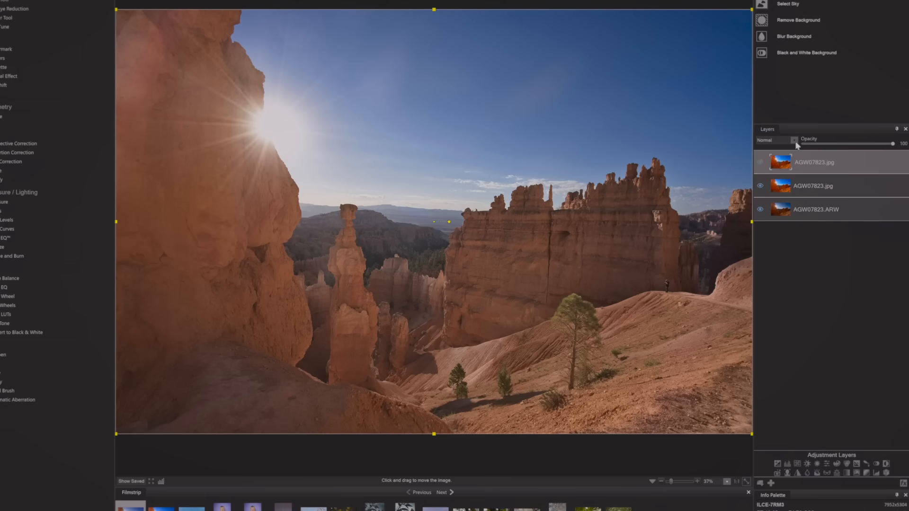
# Step: Blend the top JPEG layer by Color and make it visible in the composite
pyautogui.click(775, 140)
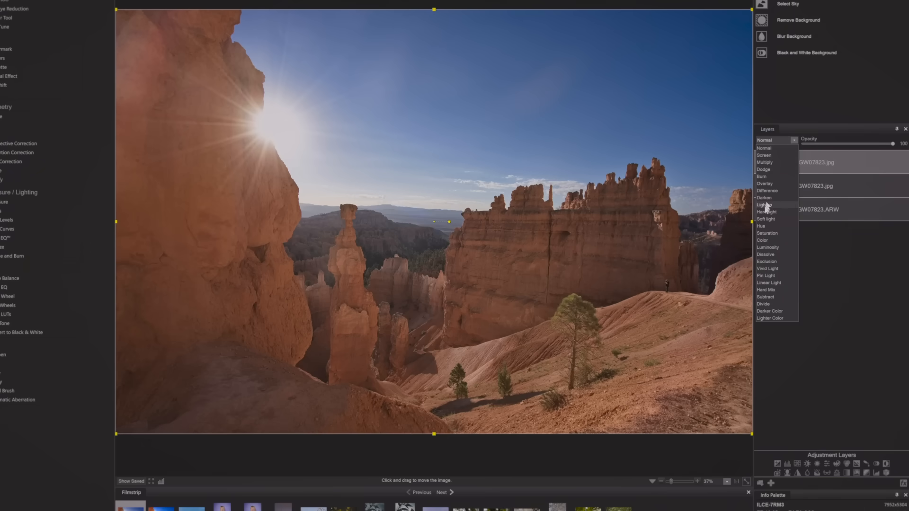
pyautogui.click(764, 240)
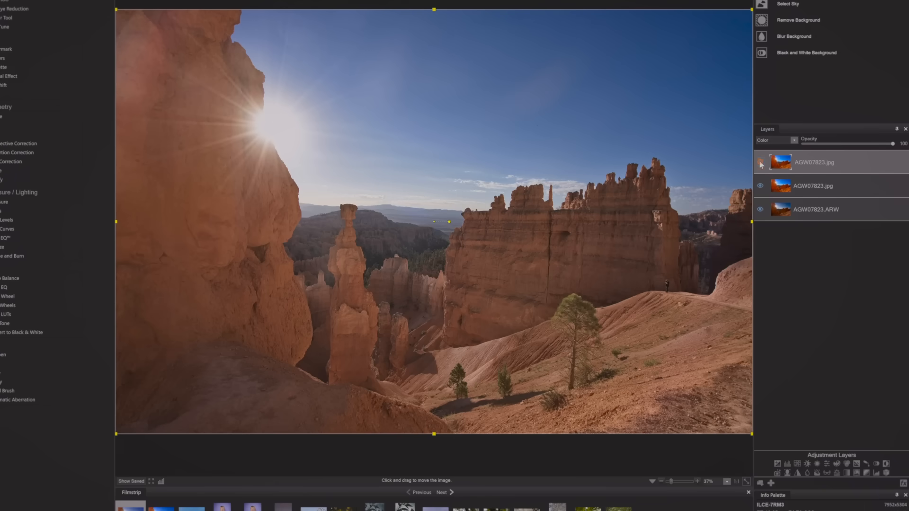
pyautogui.click(760, 161)
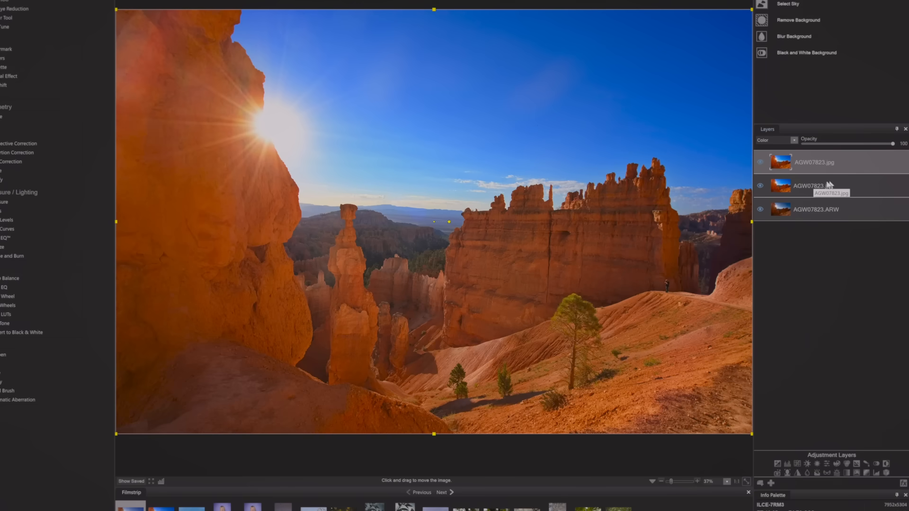
pyautogui.moveTo(799, 207)
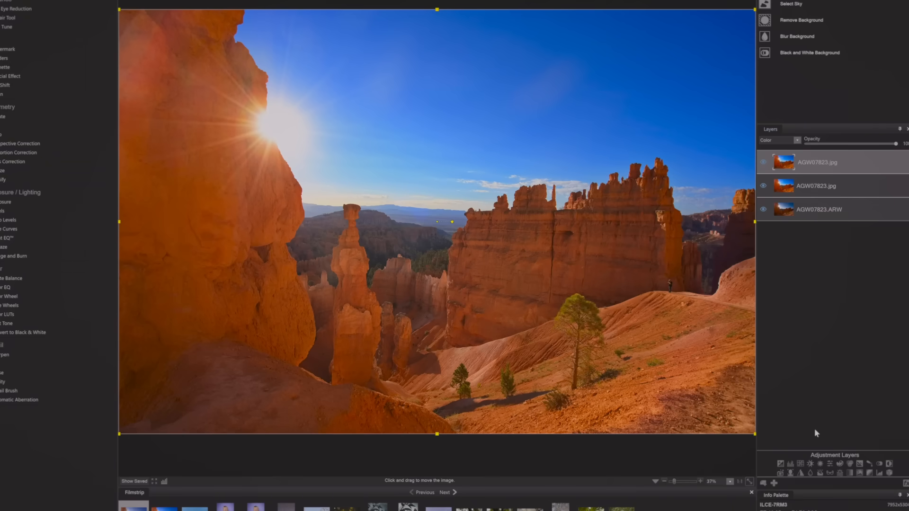
pyautogui.moveTo(730, 399)
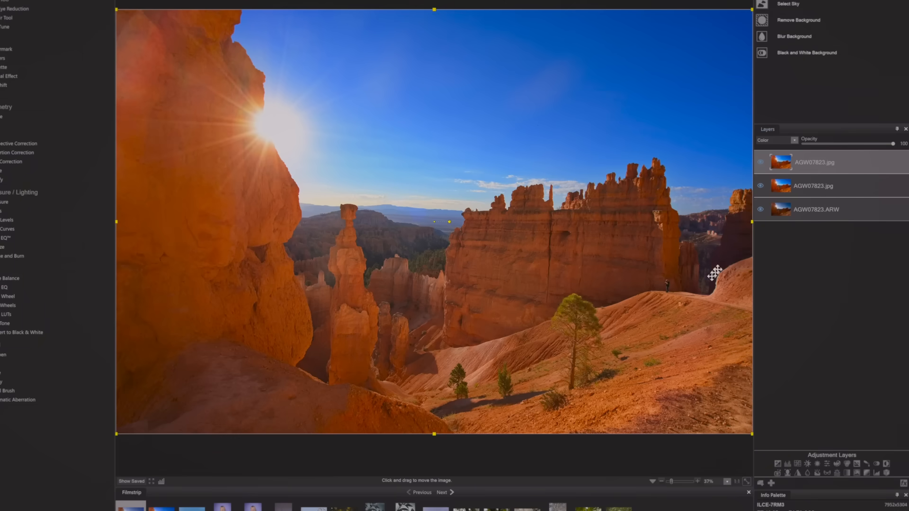
pyautogui.moveTo(715, 268)
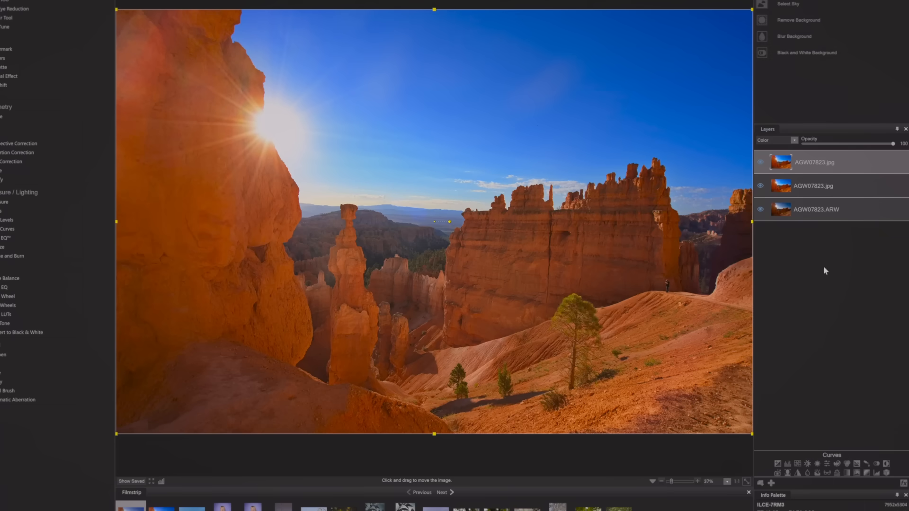
# Step: Add a Curves 1 adjustment layer and bow its tone curve upward to brighten everything
pyautogui.click(7, 228)
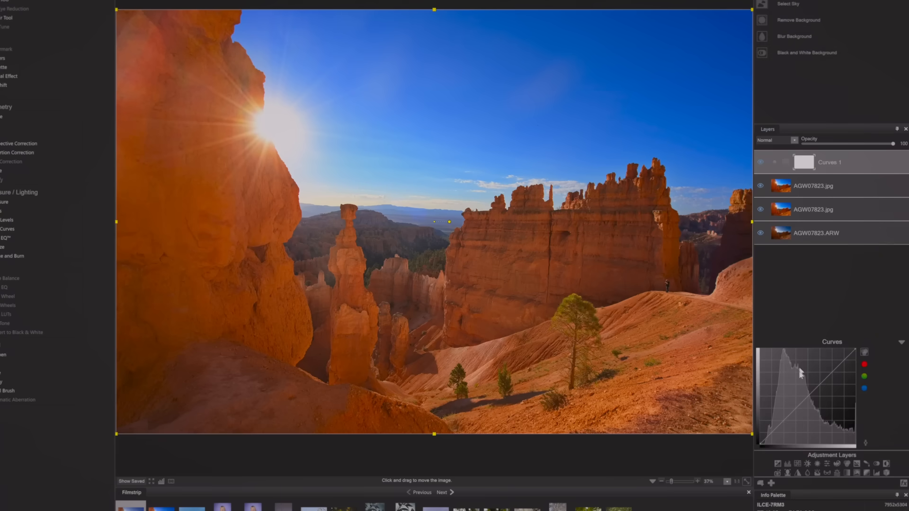
pyautogui.moveTo(737, 252)
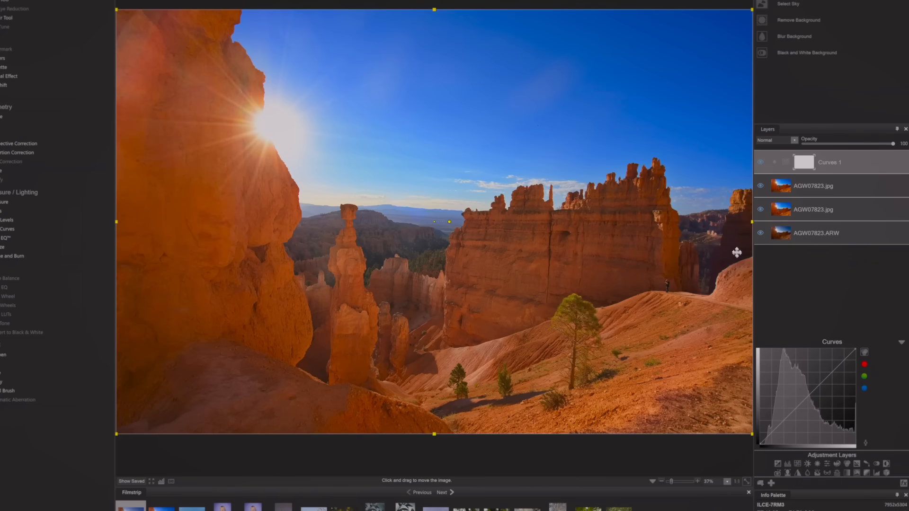
pyautogui.moveTo(771, 431); pyautogui.dragTo(776, 426)
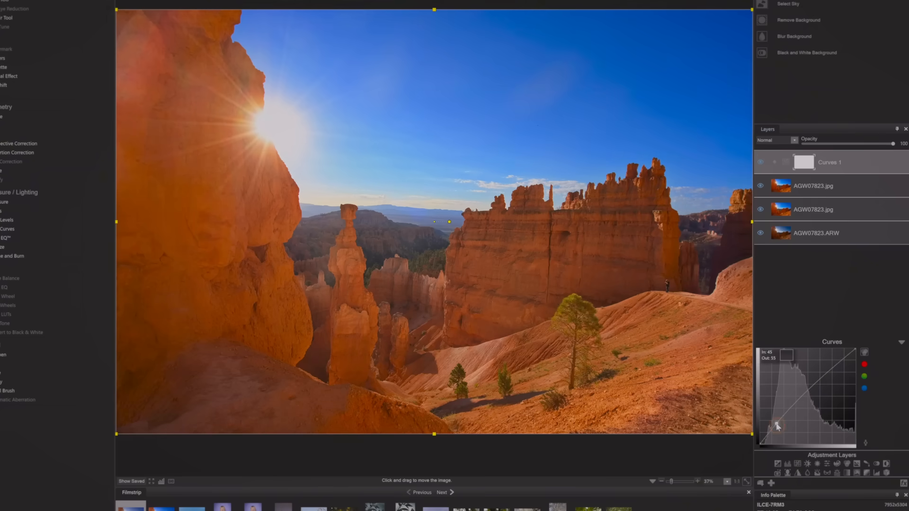
pyautogui.moveTo(778, 427); pyautogui.dragTo(794, 395)
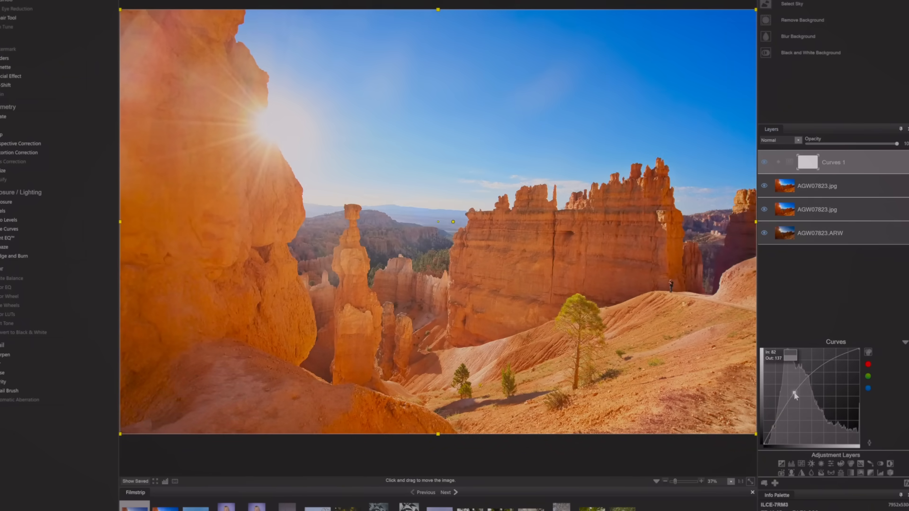
pyautogui.moveTo(792, 396); pyautogui.dragTo(794, 392)
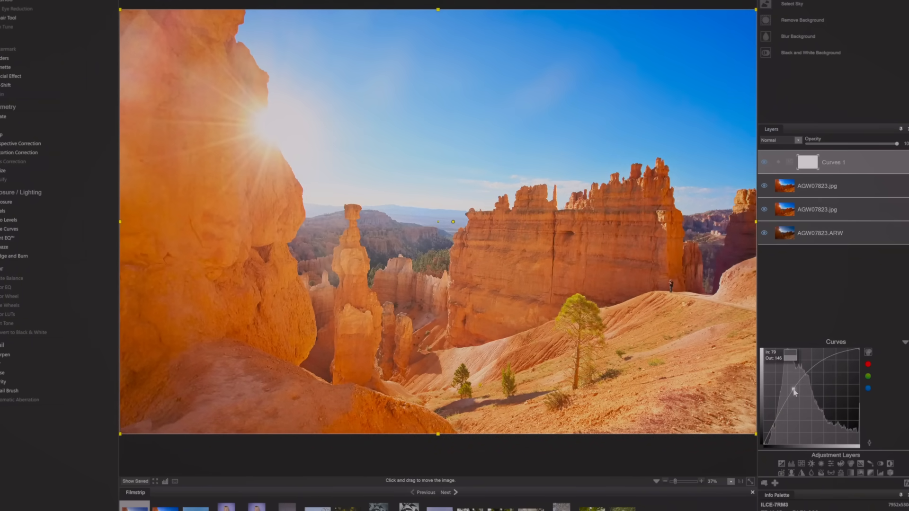
pyautogui.moveTo(795, 389); pyautogui.dragTo(732, 453)
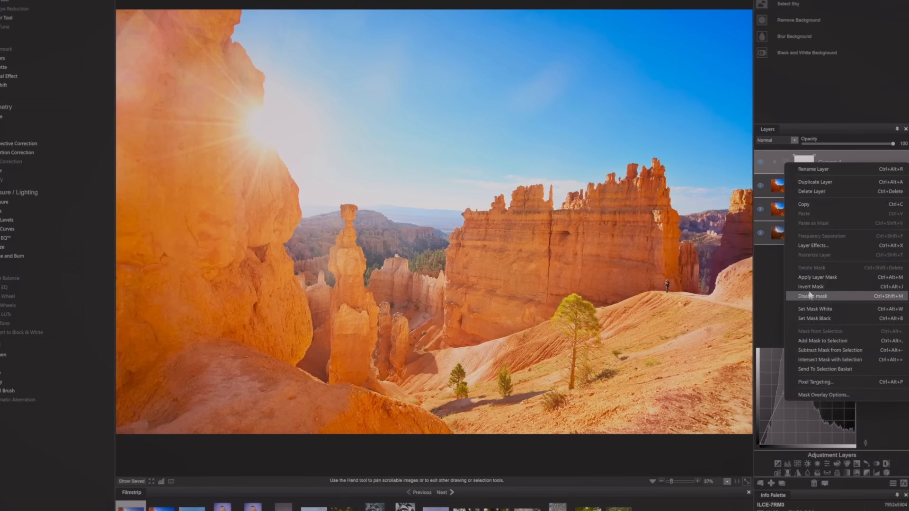
pyautogui.moveTo(812, 308)
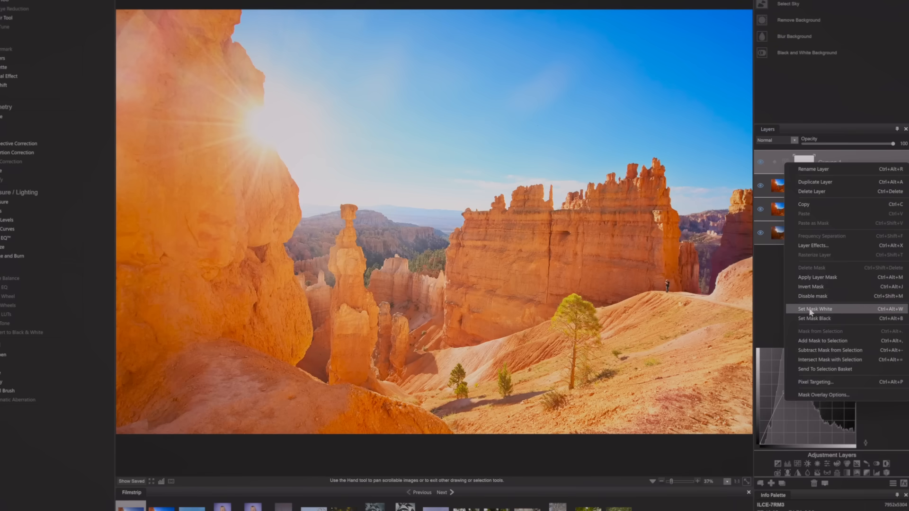
# Step: Set the Curves 1 mask to black so the brightening is hidden everywhere
pyautogui.click(814, 319)
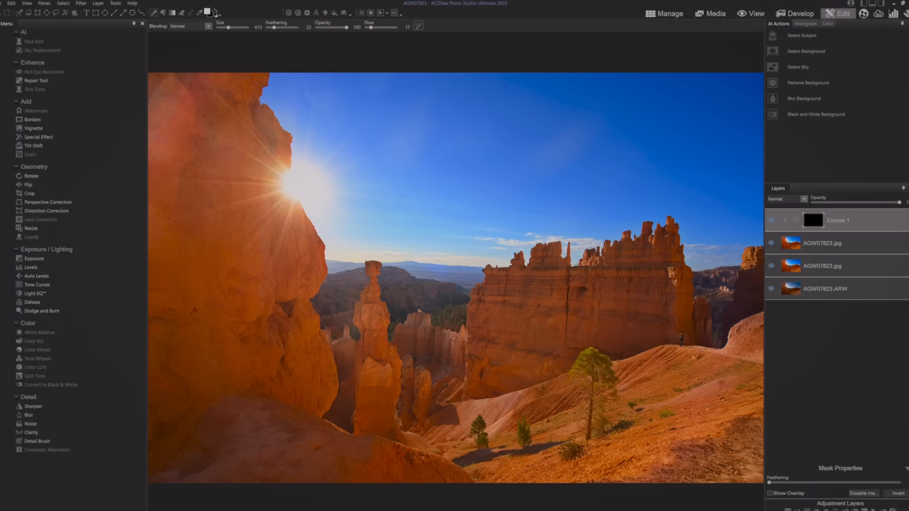
pyautogui.moveTo(735, 303)
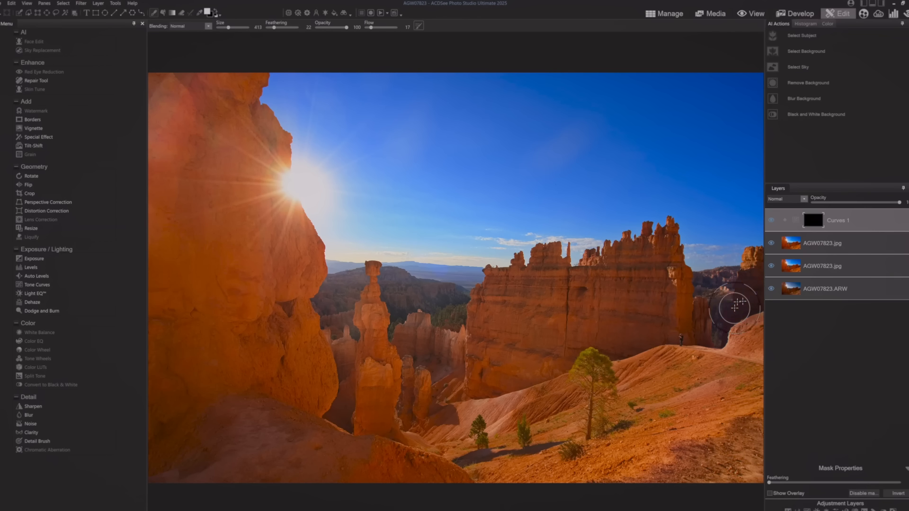
pyautogui.moveTo(744, 290)
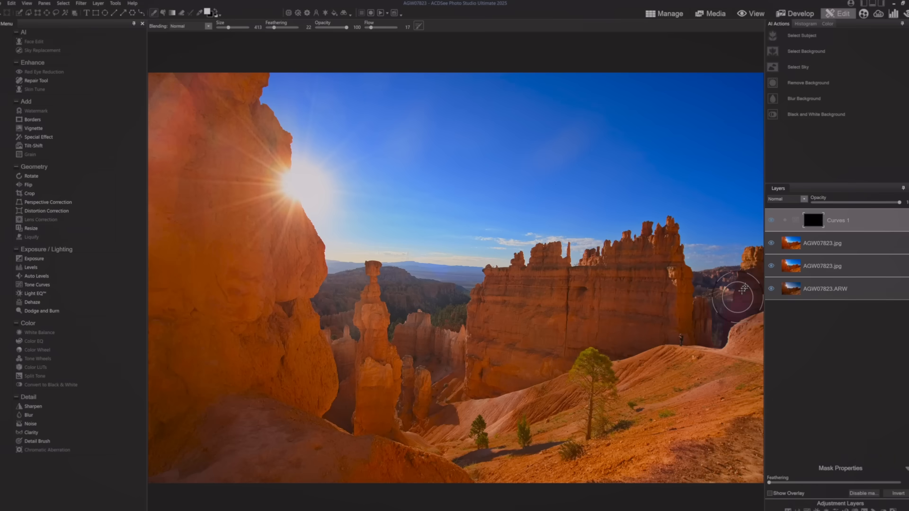
pyautogui.moveTo(751, 304)
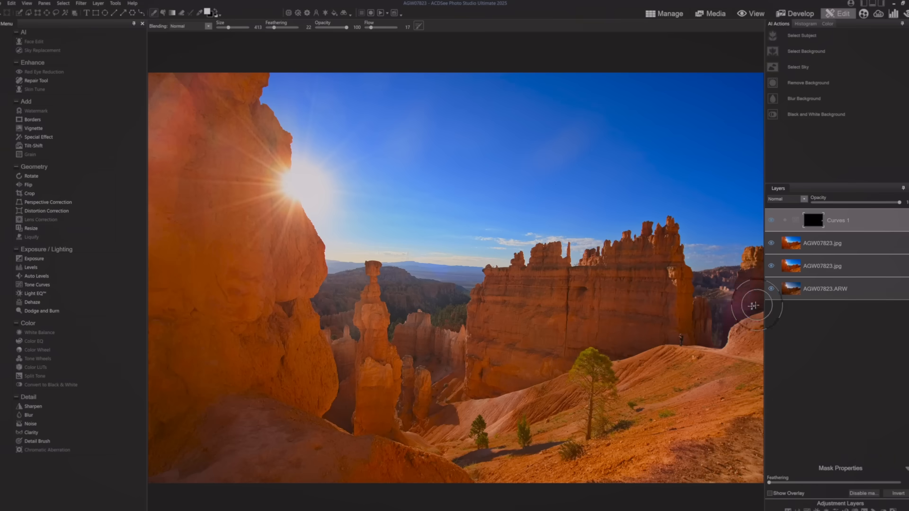
pyautogui.moveTo(704, 331)
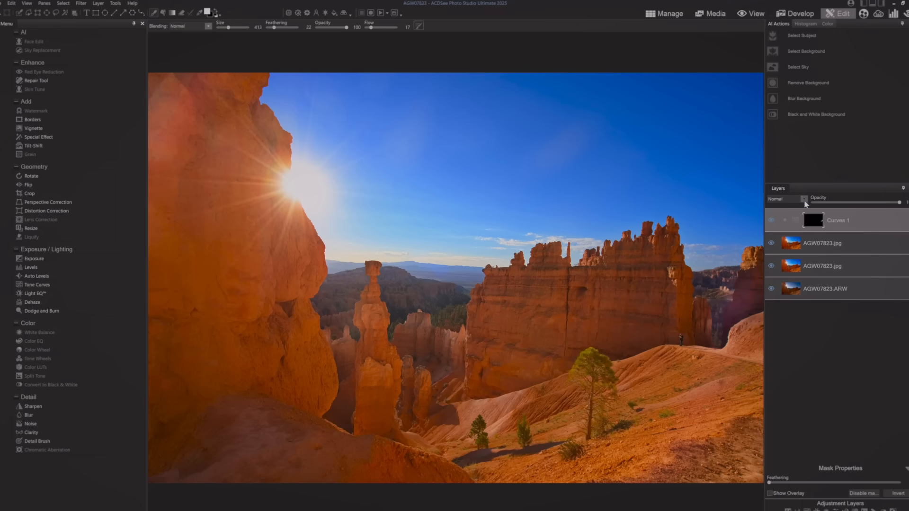
# Step: Blend the Curves 1 layer by Luminosity so it brightens without shifting colour
pyautogui.click(804, 199)
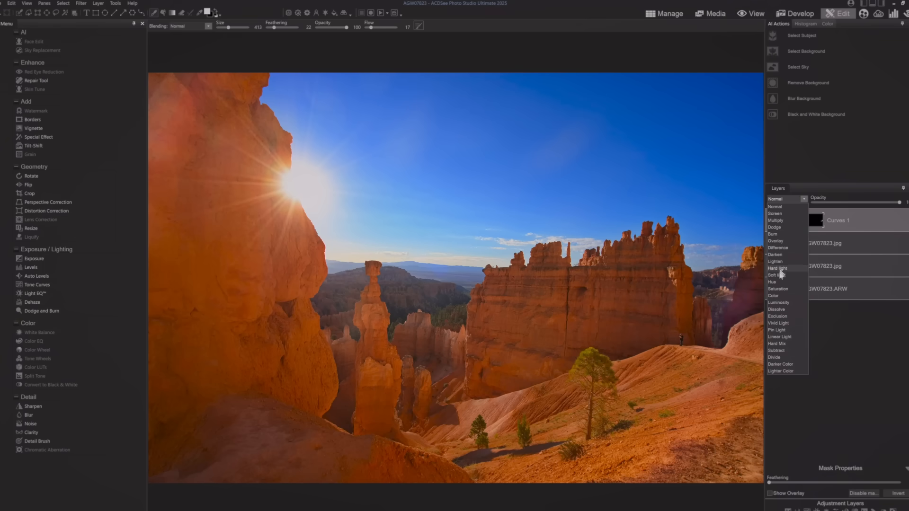
pyautogui.click(778, 302)
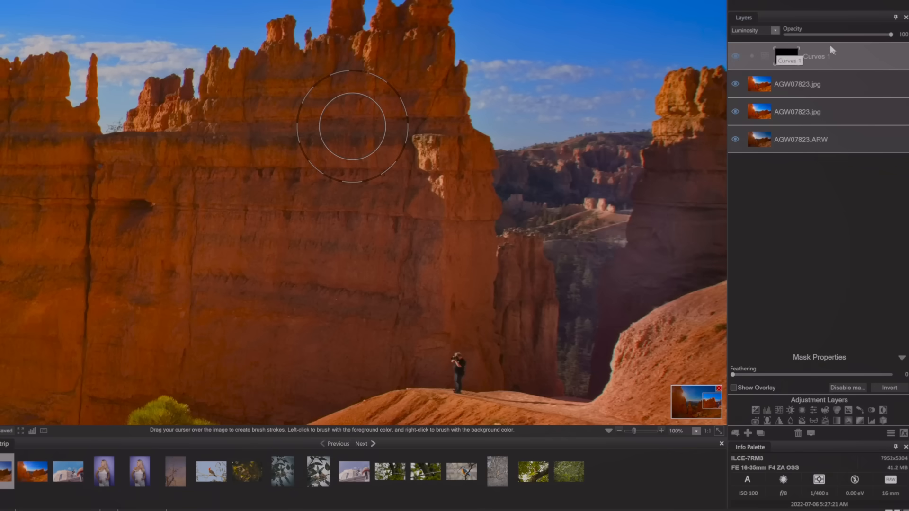
pyautogui.moveTo(609, 232)
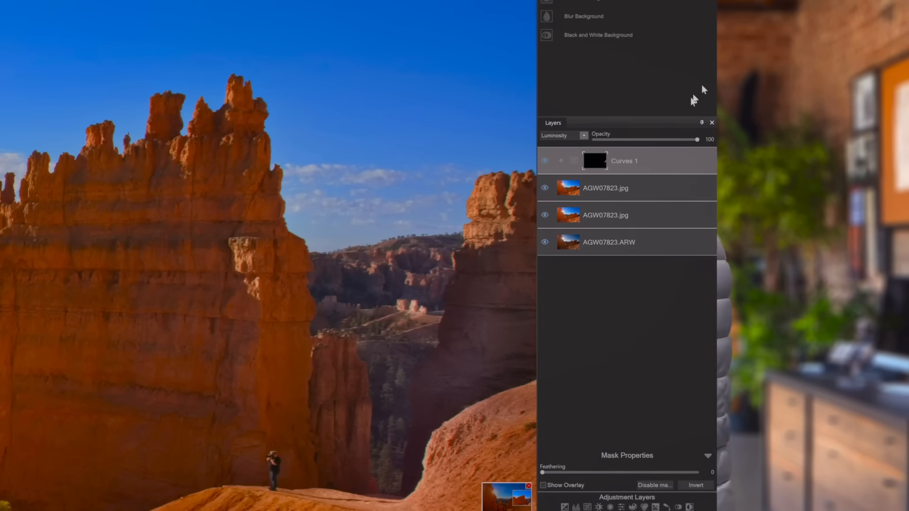
# Step: Lower the Curves 1 layer opacity to about 72
pyautogui.moveTo(698, 140); pyautogui.dragTo(669, 140)
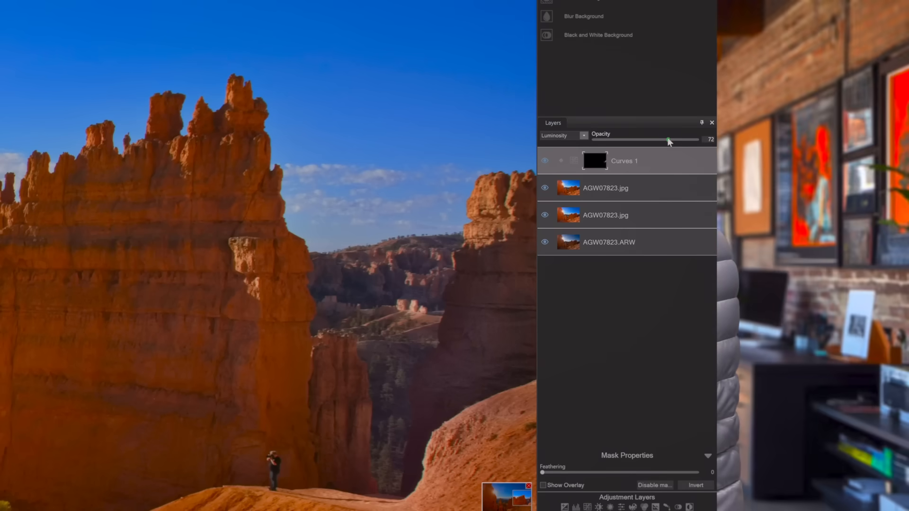
pyautogui.moveTo(667, 140); pyautogui.dragTo(659, 140)
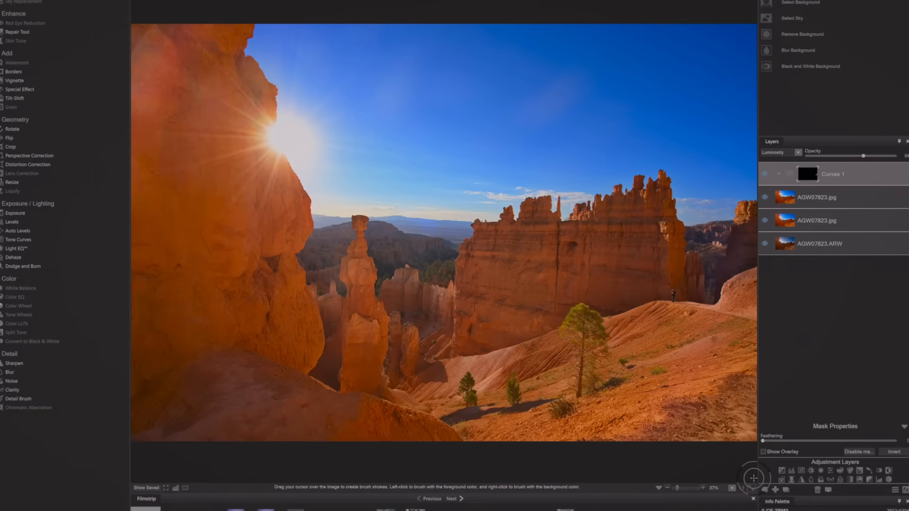
pyautogui.moveTo(745, 105)
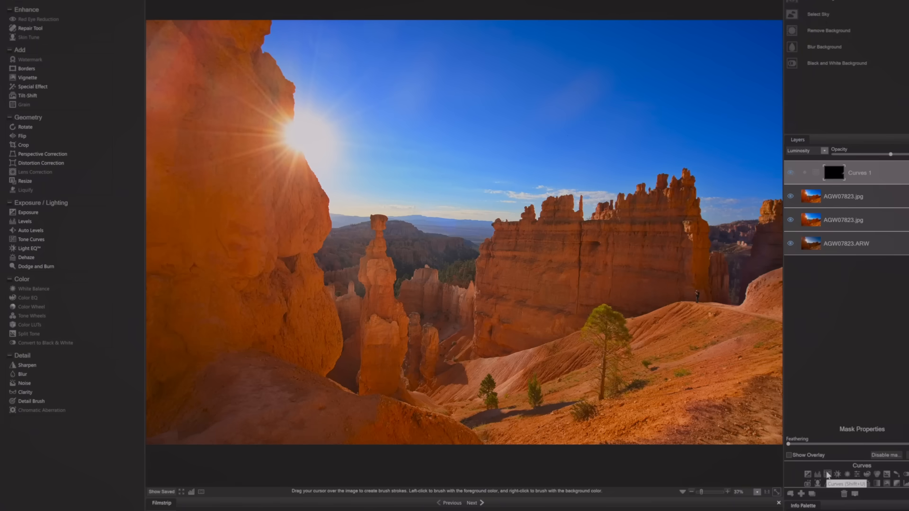
pyautogui.moveTo(836, 474)
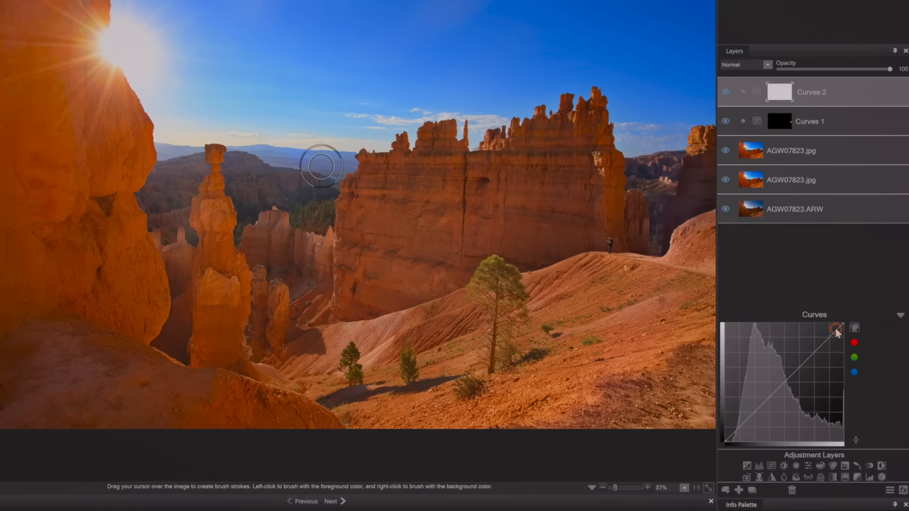
# Step: Pull the Curves 2 curve down until only the sun and sky remain visible
pyautogui.moveTo(844, 329); pyautogui.dragTo(841, 336)
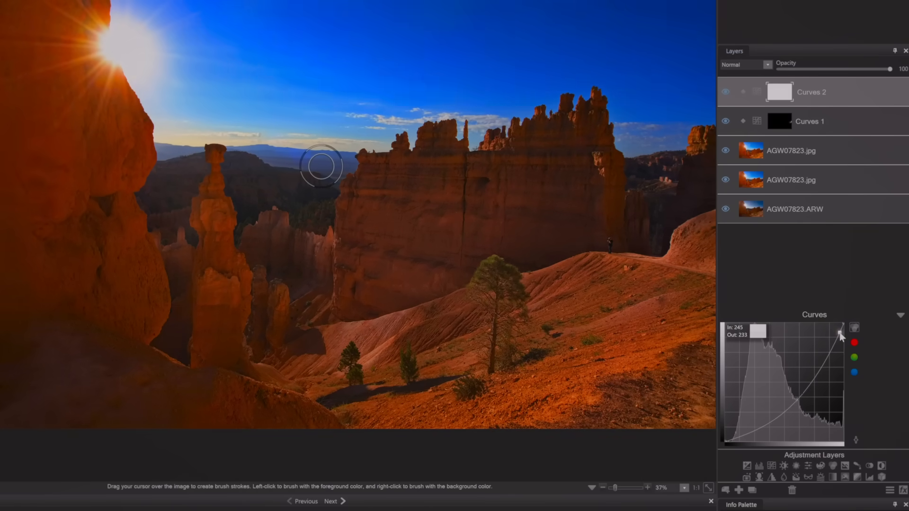
pyautogui.moveTo(839, 335); pyautogui.dragTo(839, 337)
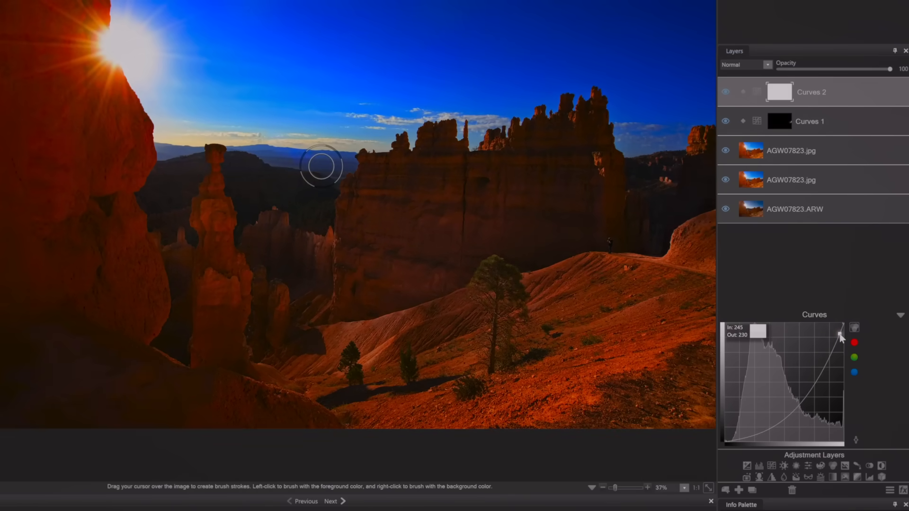
pyautogui.moveTo(840, 335); pyautogui.dragTo(840, 339)
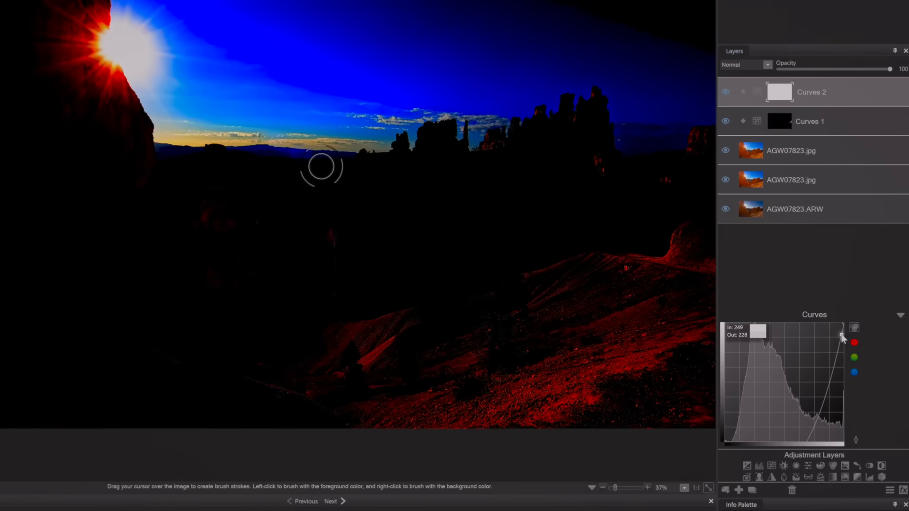
pyautogui.moveTo(834, 456)
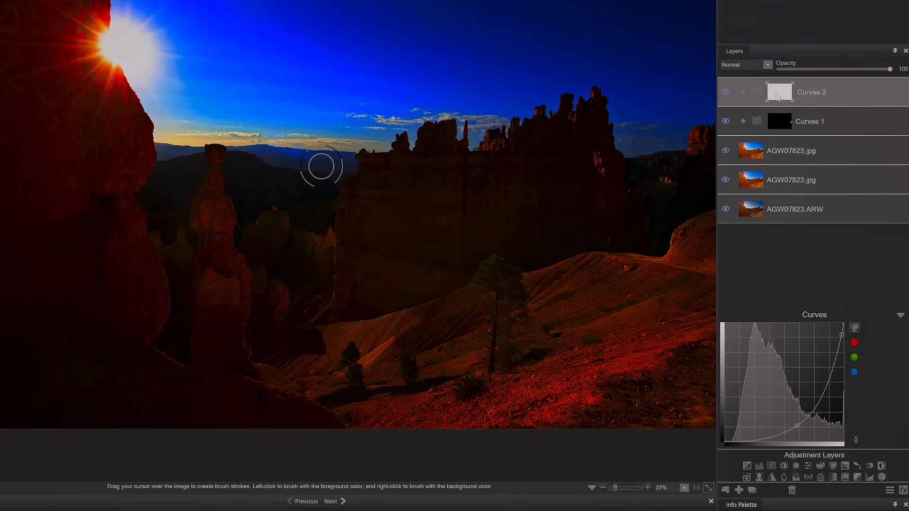
pyautogui.moveTo(800, 96)
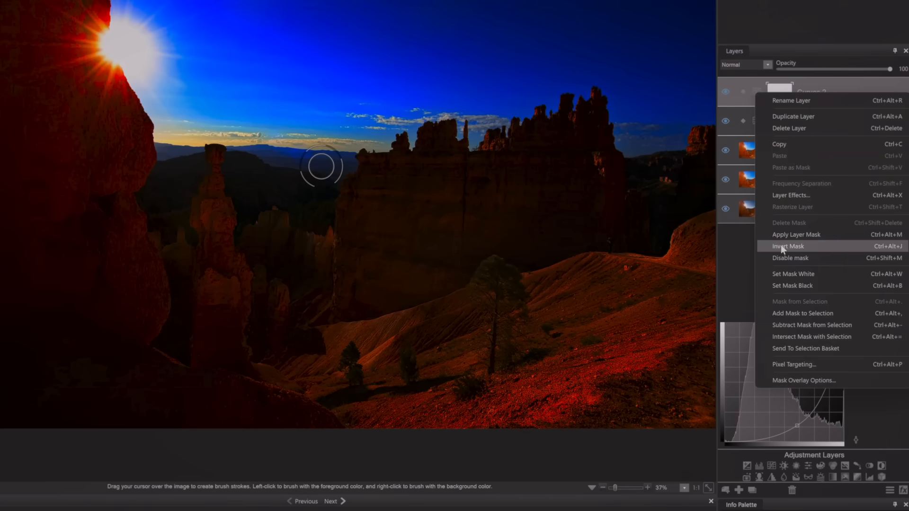
# Step: Invert the Curves 2 mask, shrink the brush, lower flow to a quarter and paint the darkening onto the sun
pyautogui.click(789, 246)
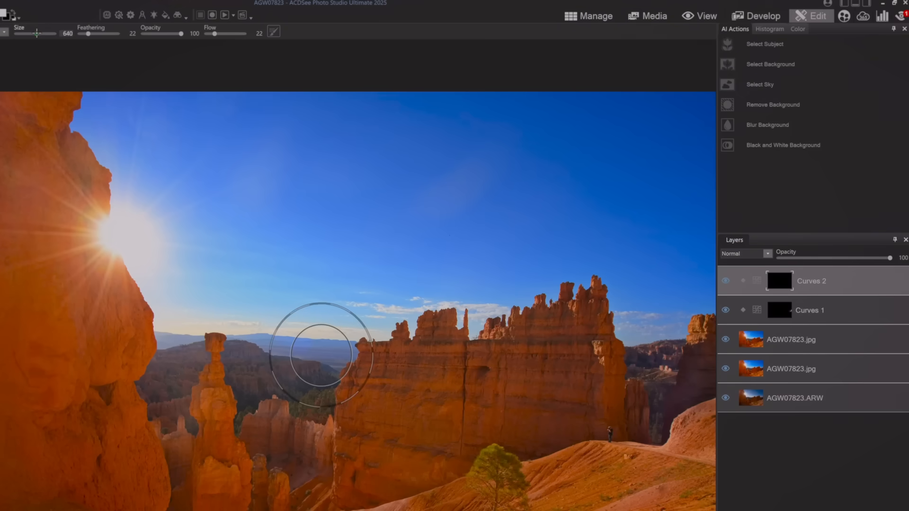
pyautogui.moveTo(88, 34); pyautogui.dragTo(116, 34)
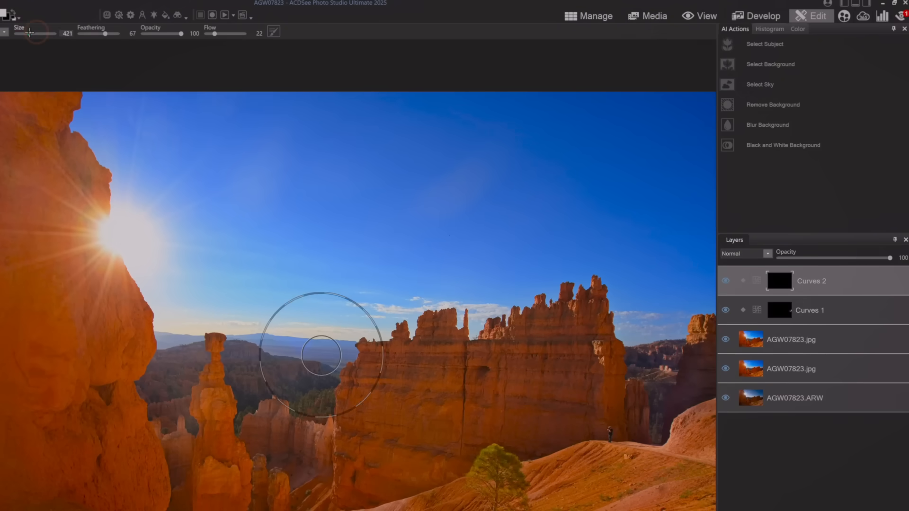
pyautogui.moveTo(44, 33); pyautogui.dragTo(26, 33)
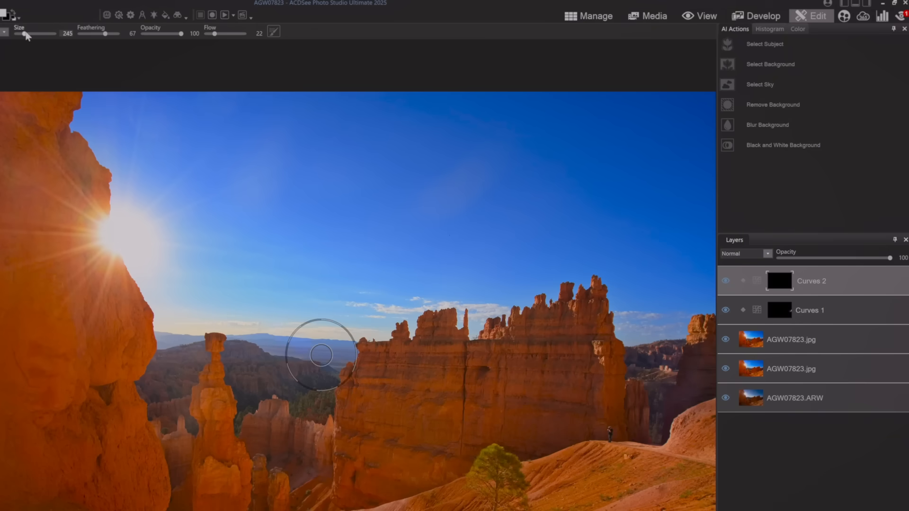
pyautogui.moveTo(133, 225)
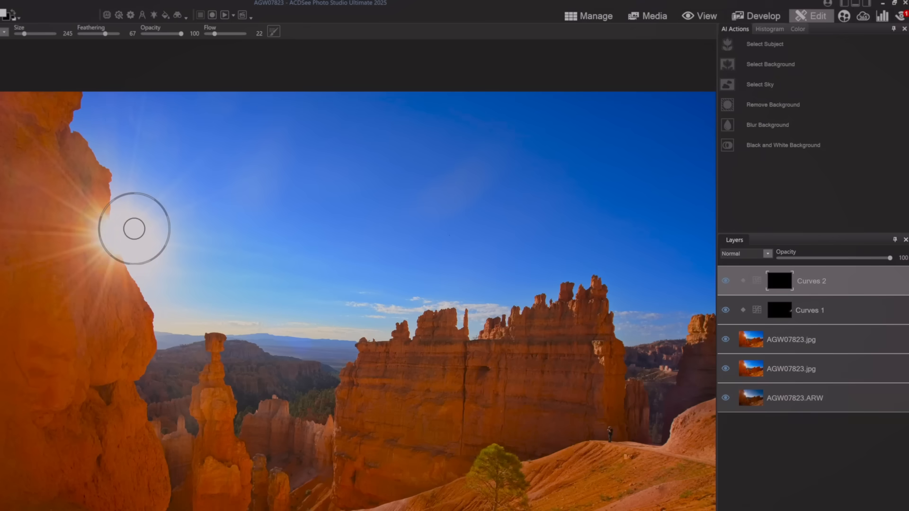
pyautogui.moveTo(112, 240)
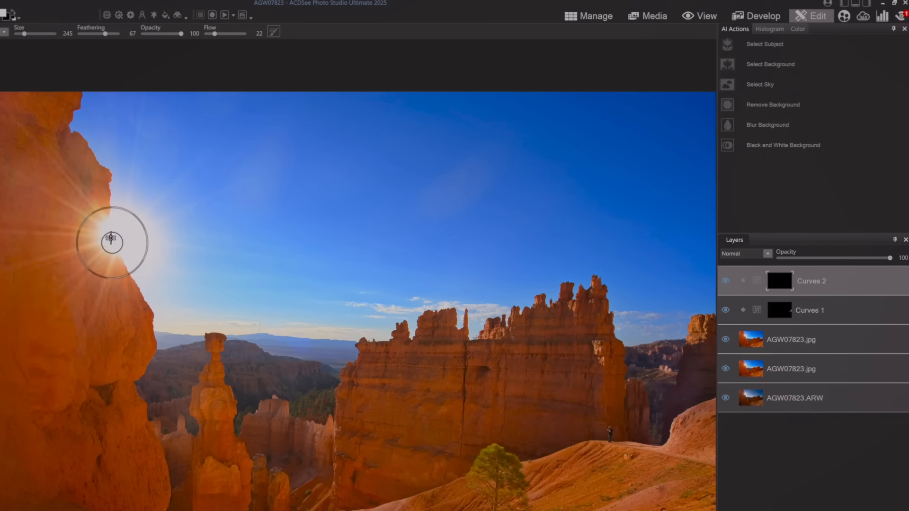
pyautogui.moveTo(122, 220)
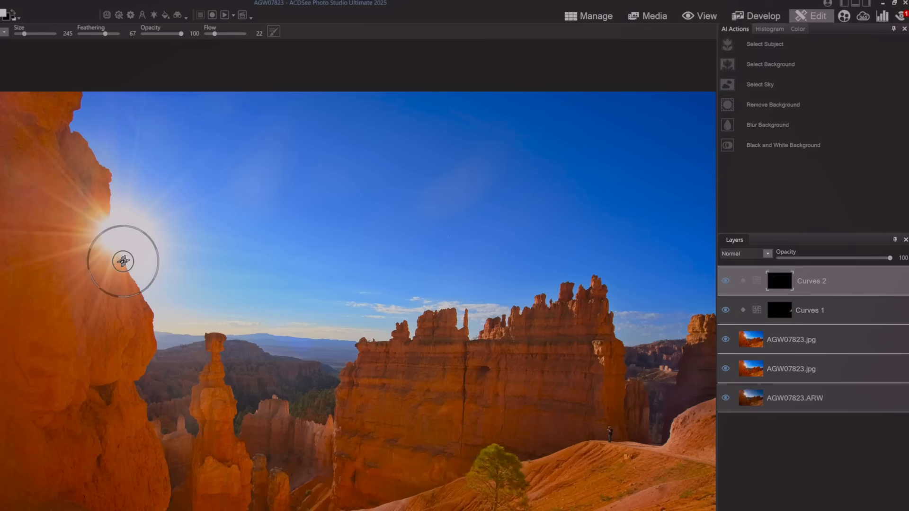
pyautogui.moveTo(102, 243)
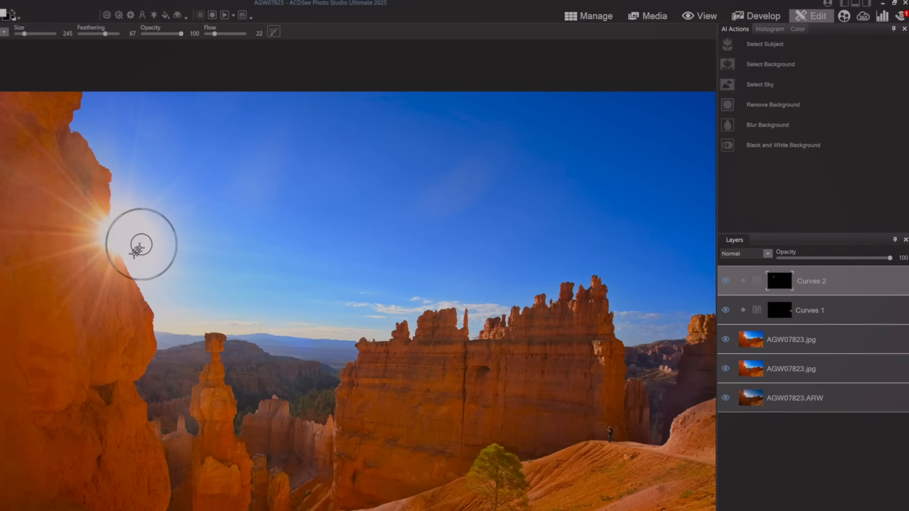
pyautogui.moveTo(138, 211)
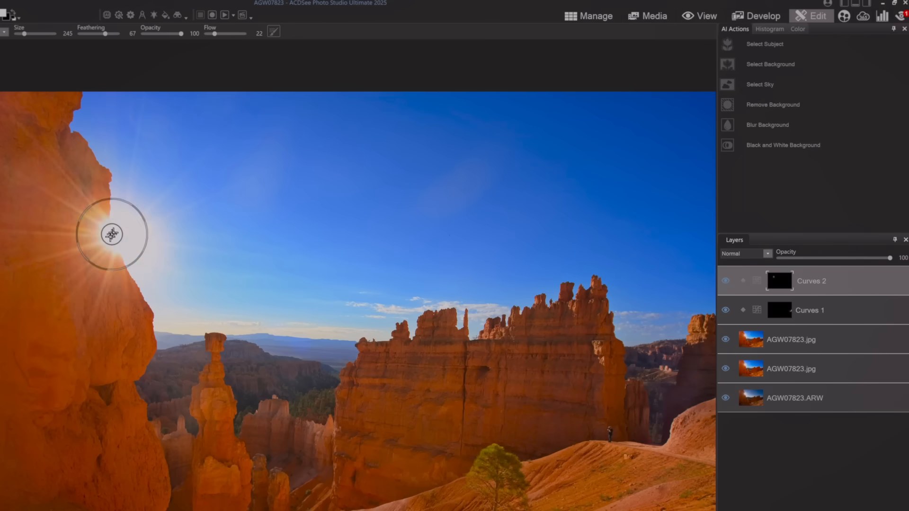
pyautogui.moveTo(135, 248)
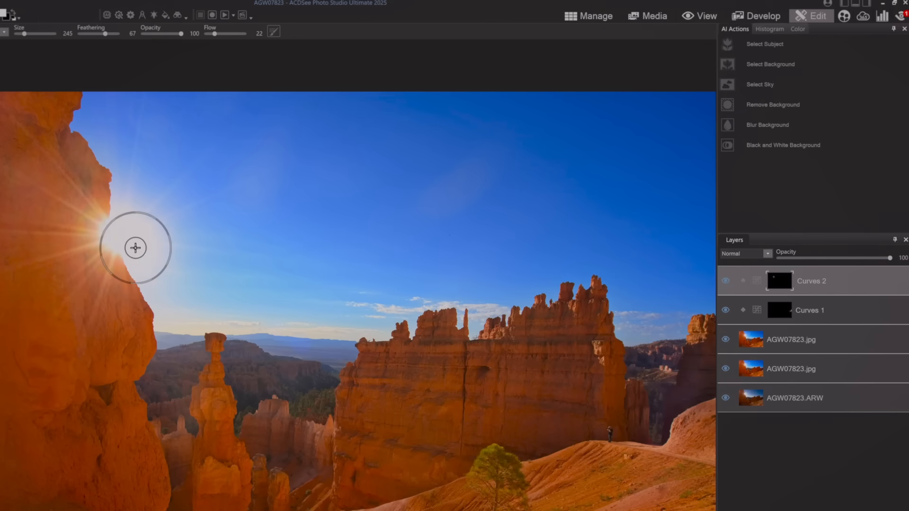
pyautogui.click(724, 280)
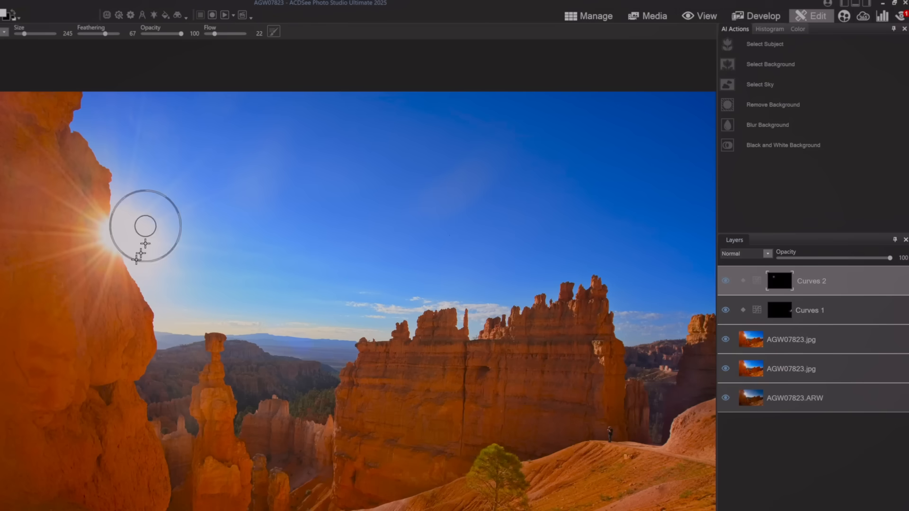
pyautogui.moveTo(85, 235)
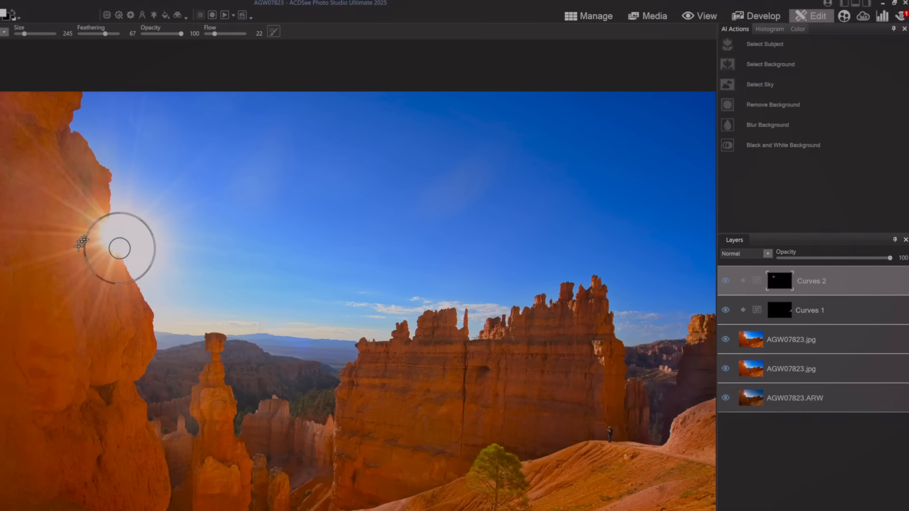
pyautogui.moveTo(91, 235)
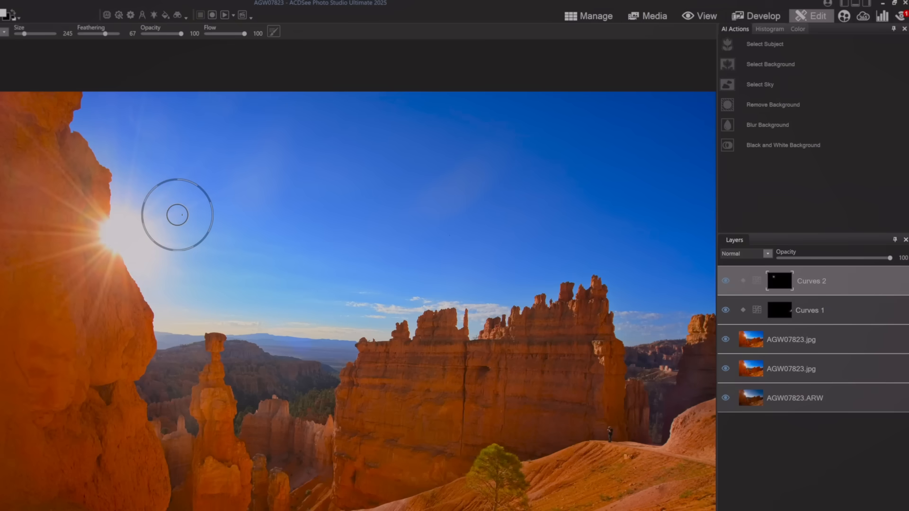
pyautogui.moveTo(244, 33); pyautogui.dragTo(216, 34)
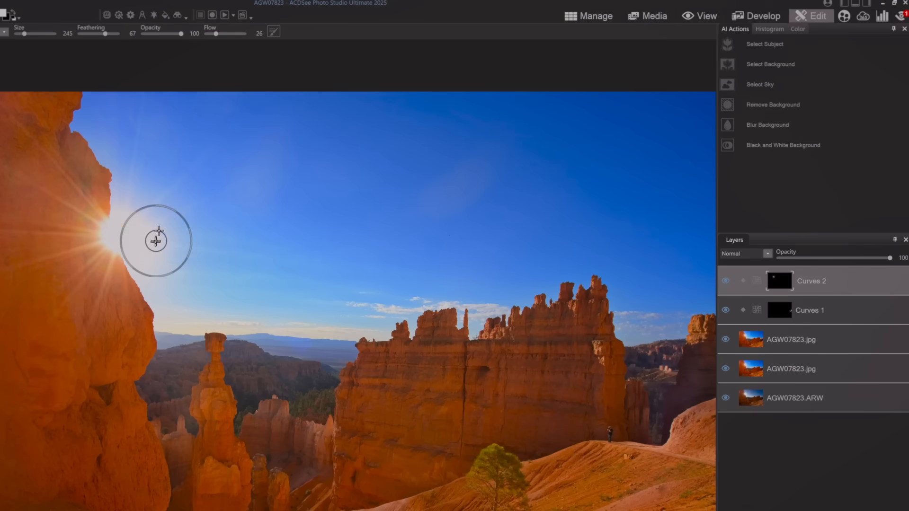
pyautogui.moveTo(218, 265)
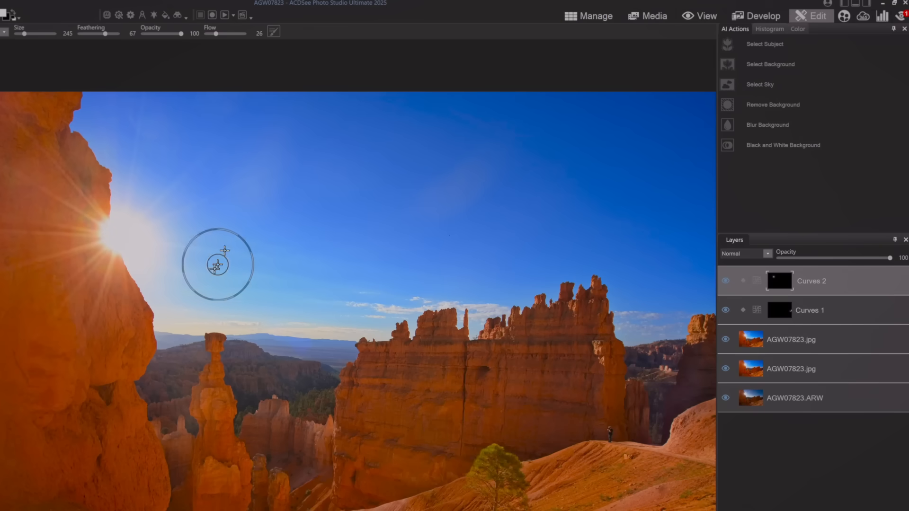
pyautogui.moveTo(128, 272)
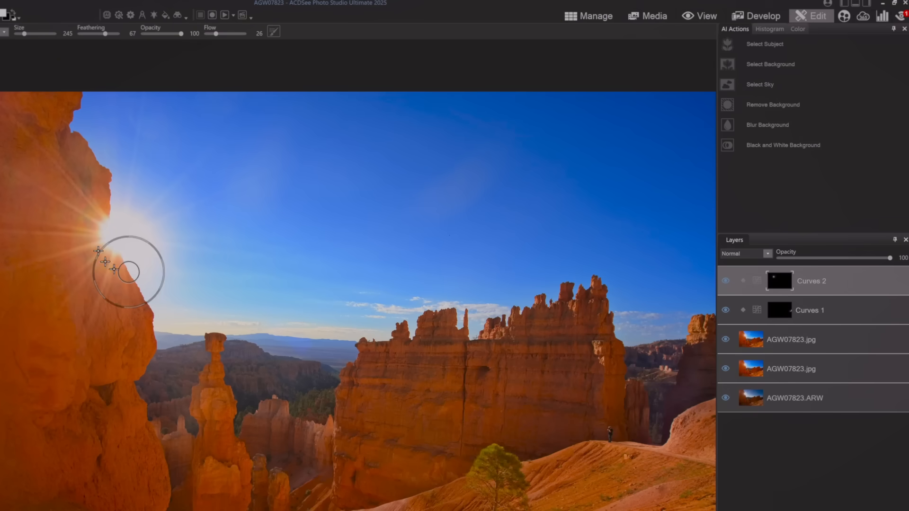
pyautogui.moveTo(81, 122)
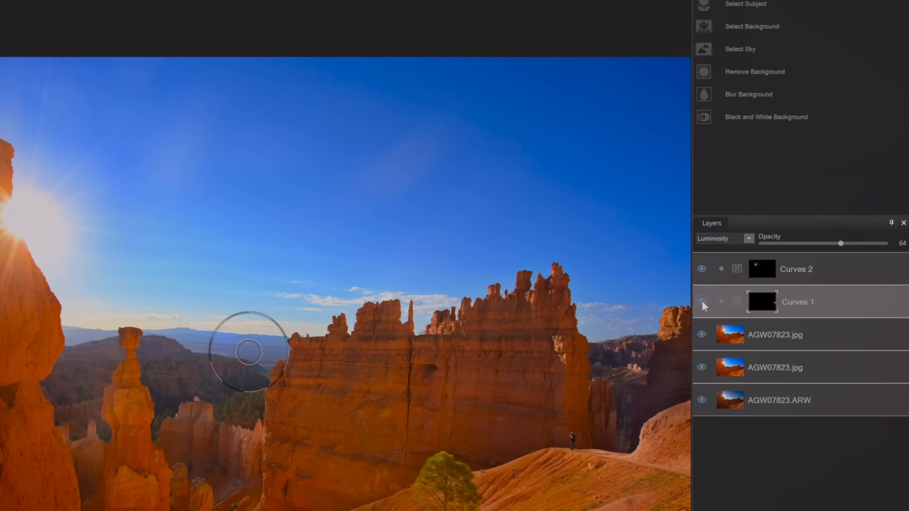
# Step: Reduce Curves 1 opacity to about 31 and Curves 2 opacity to about 58
pyautogui.moveTo(857, 244); pyautogui.dragTo(837, 244)
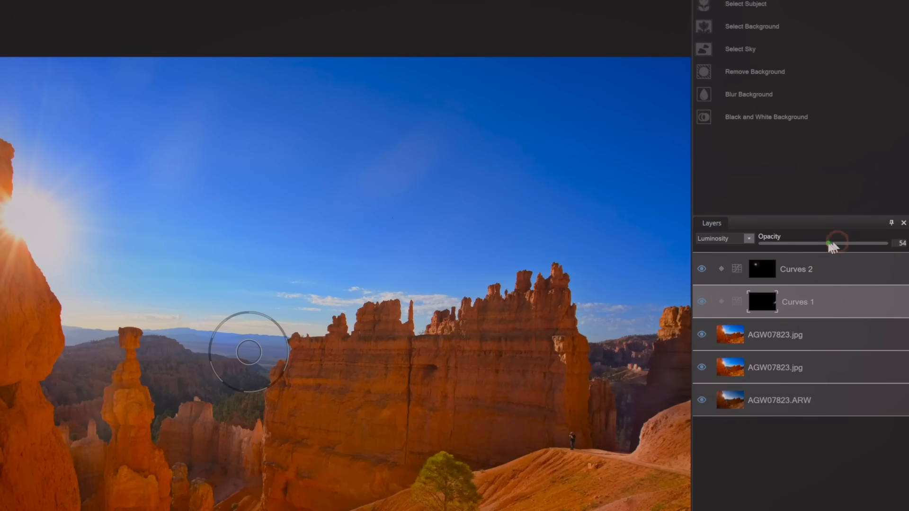
pyautogui.moveTo(838, 243); pyautogui.dragTo(812, 258)
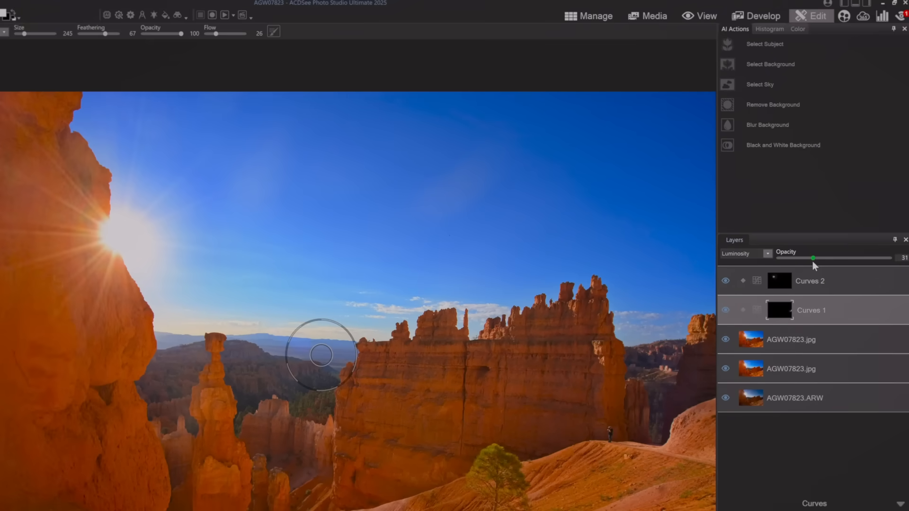
pyautogui.moveTo(812, 257); pyautogui.dragTo(858, 258)
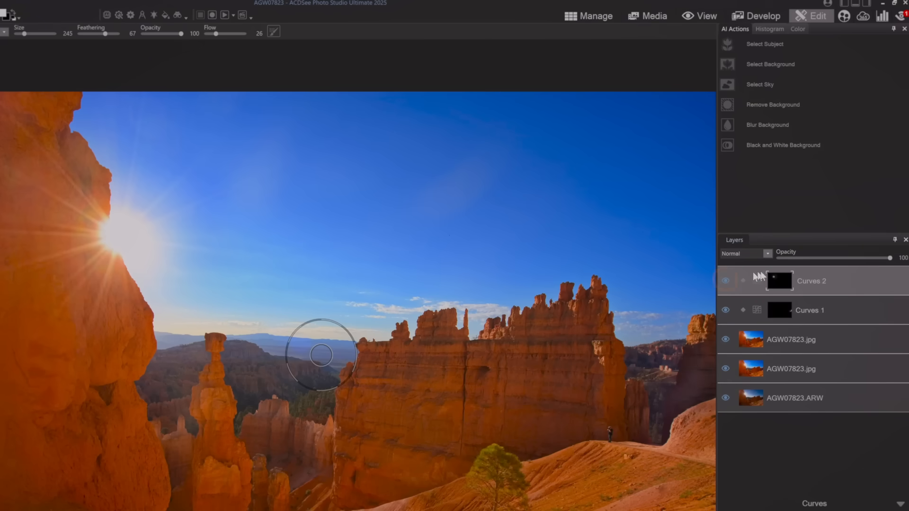
pyautogui.moveTo(903, 258); pyautogui.dragTo(863, 258)
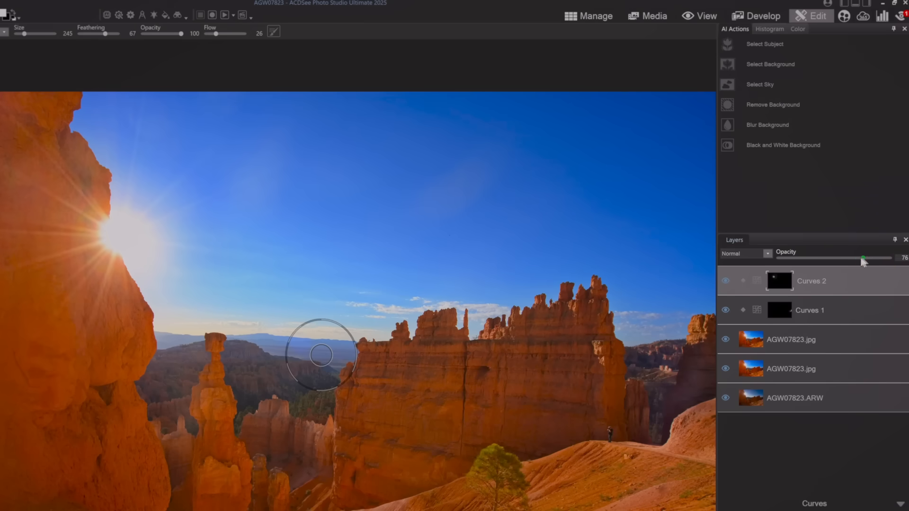
pyautogui.moveTo(864, 257); pyautogui.dragTo(842, 257)
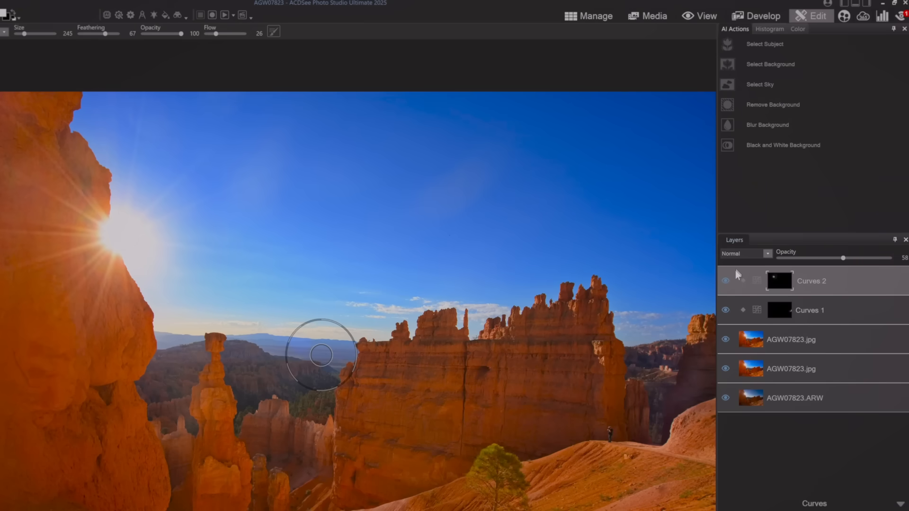